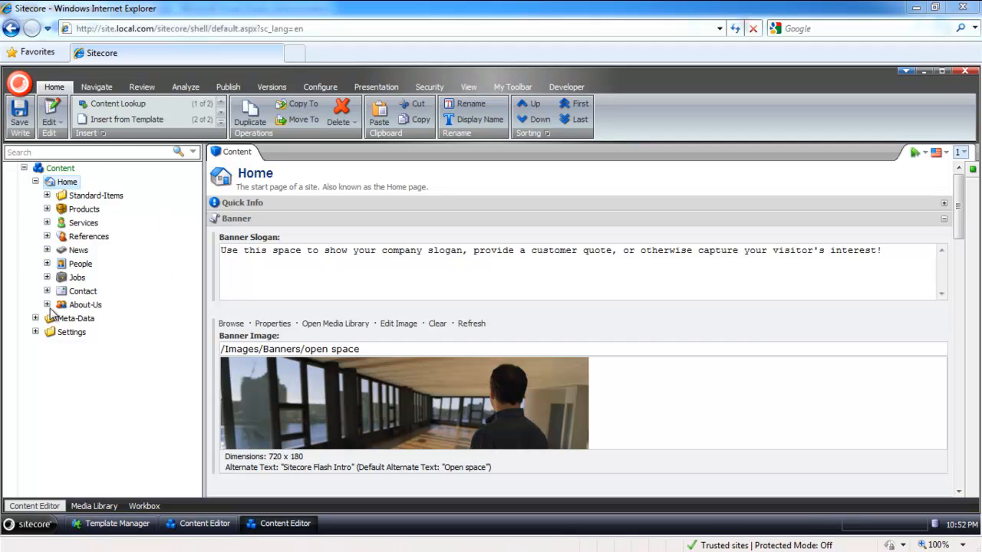
# Show About Us in Danish from the language list, with title Om Os and the friends banner
pyautogui.click(46, 208)
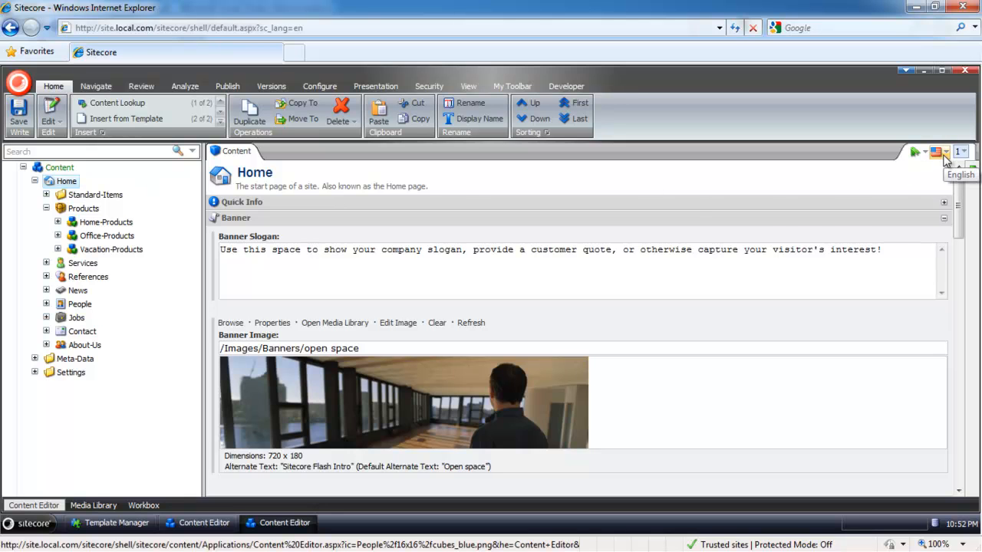
pyautogui.click(937, 152)
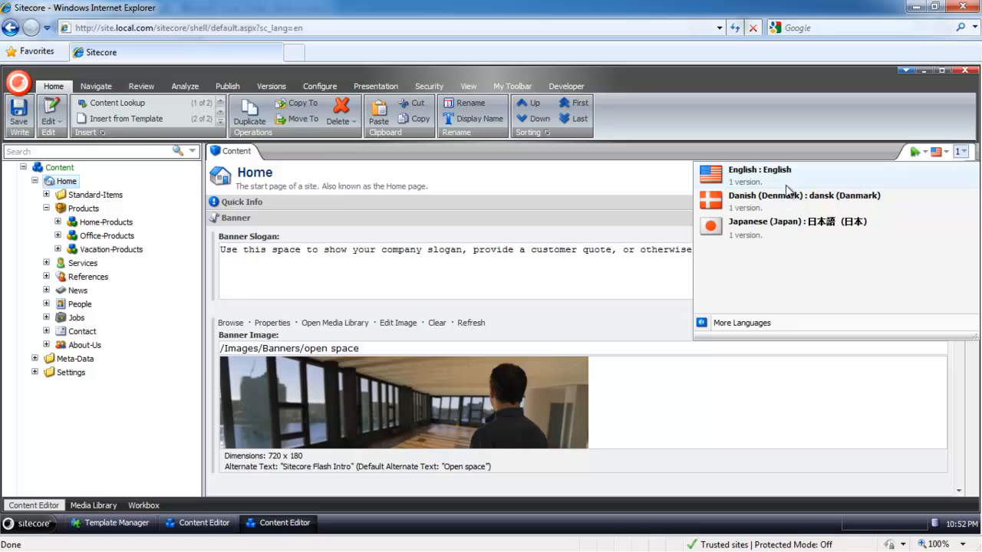
pyautogui.moveTo(770, 190)
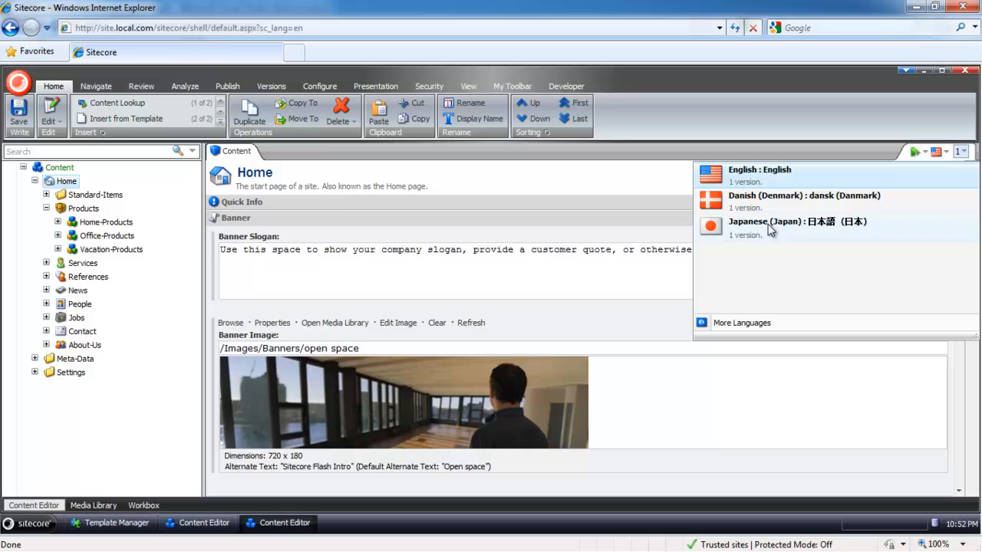
pyautogui.moveTo(316, 230)
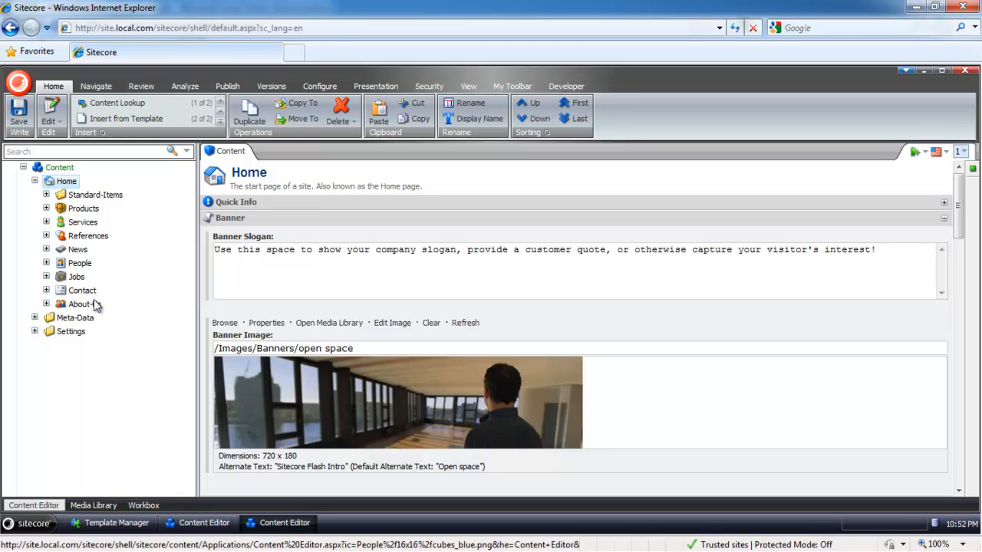
pyautogui.click(84, 304)
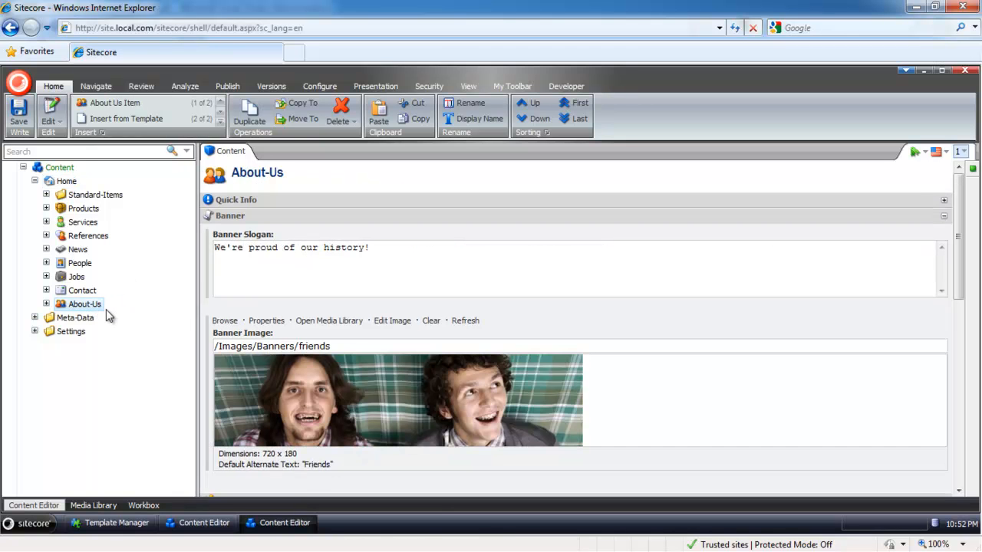
pyautogui.click(939, 152)
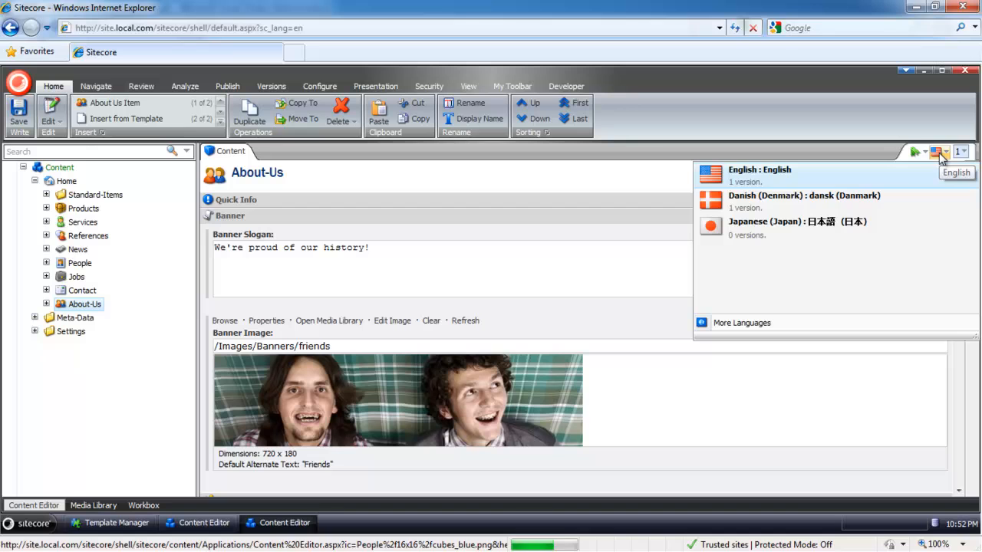
pyautogui.moveTo(776, 207)
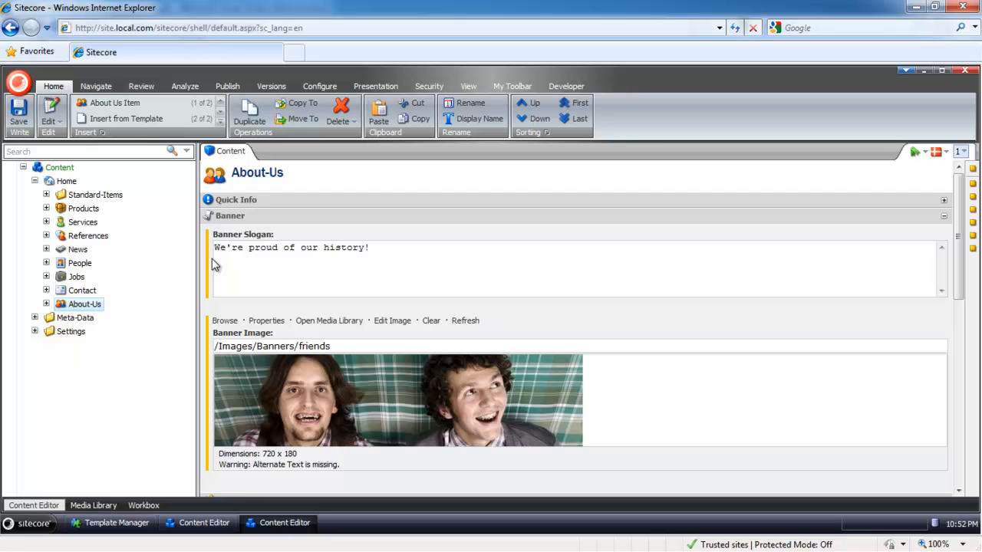
pyautogui.moveTo(213, 251)
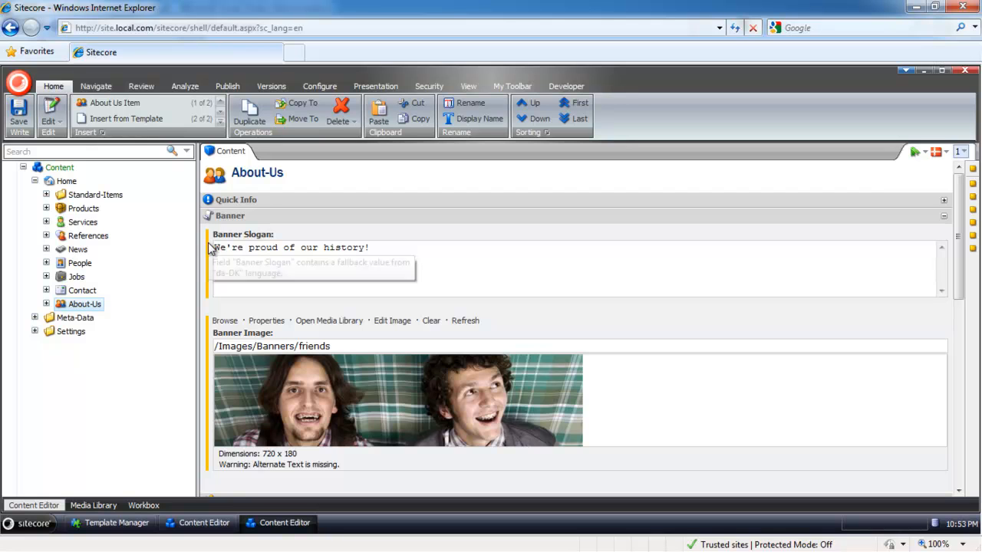
pyautogui.moveTo(211, 328)
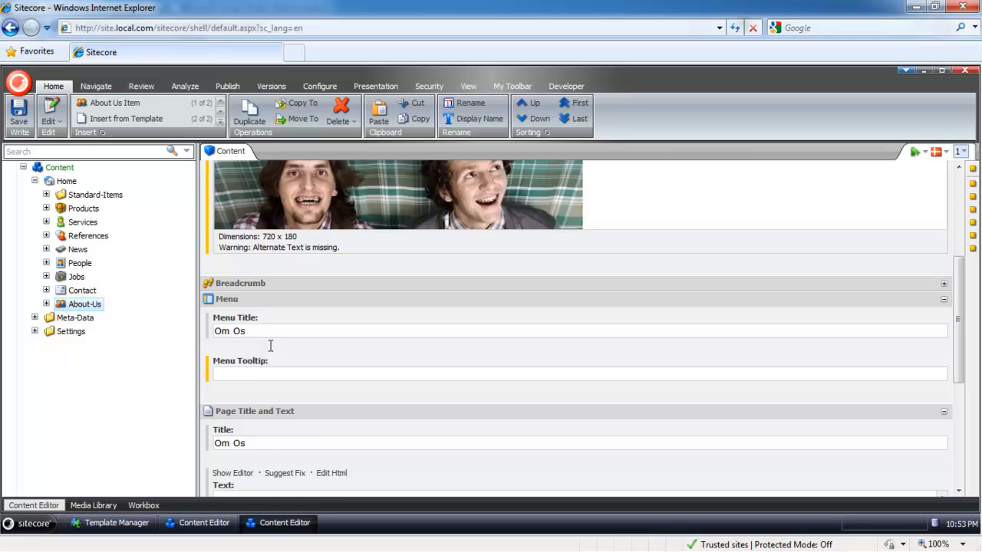
pyautogui.scroll(-3)
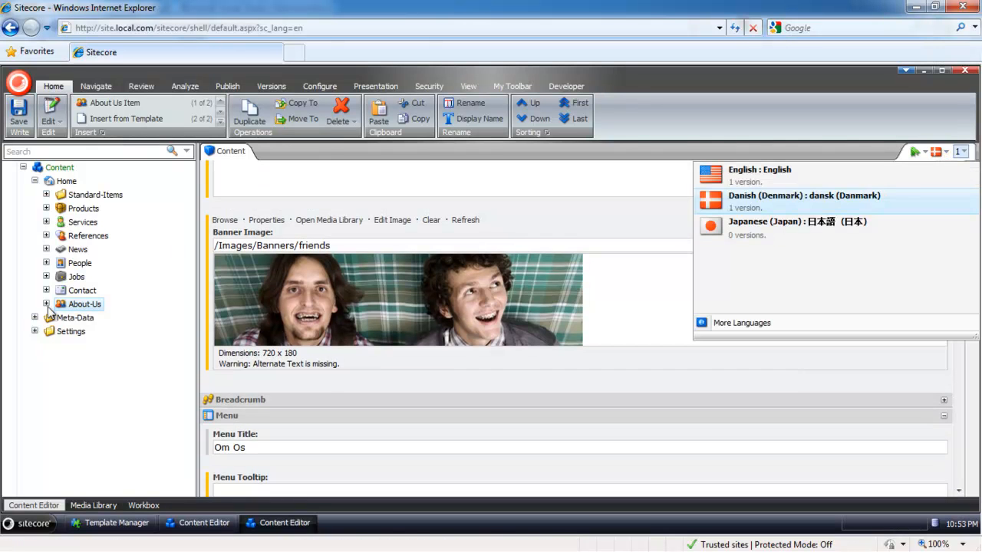
# Add a Danish version to the Our-History page under About Us
pyautogui.click(46, 304)
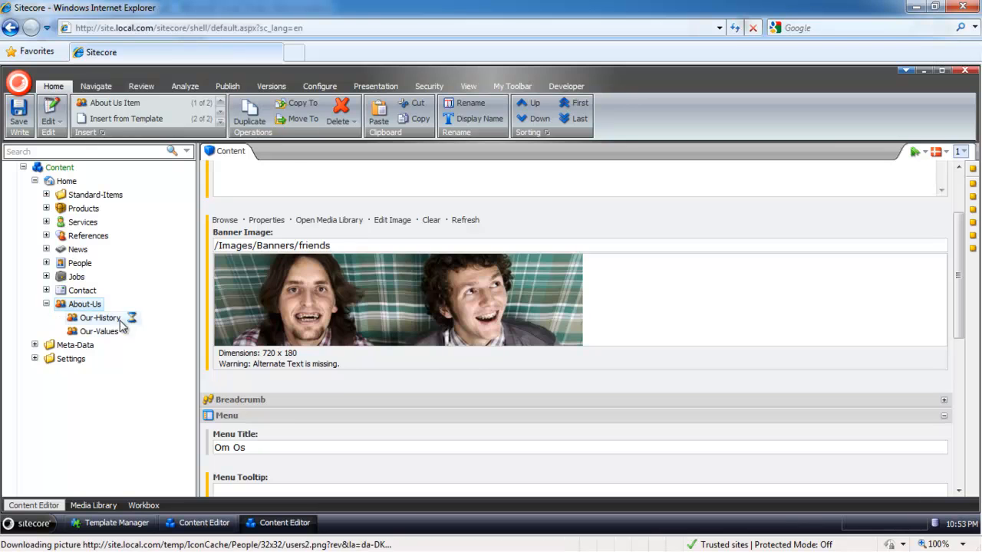
pyautogui.click(100, 317)
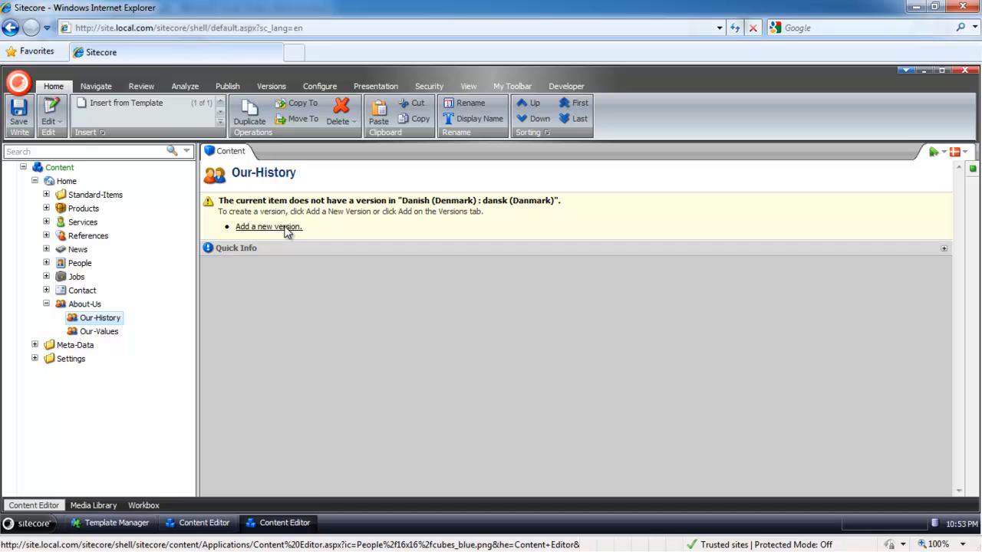
pyautogui.click(267, 227)
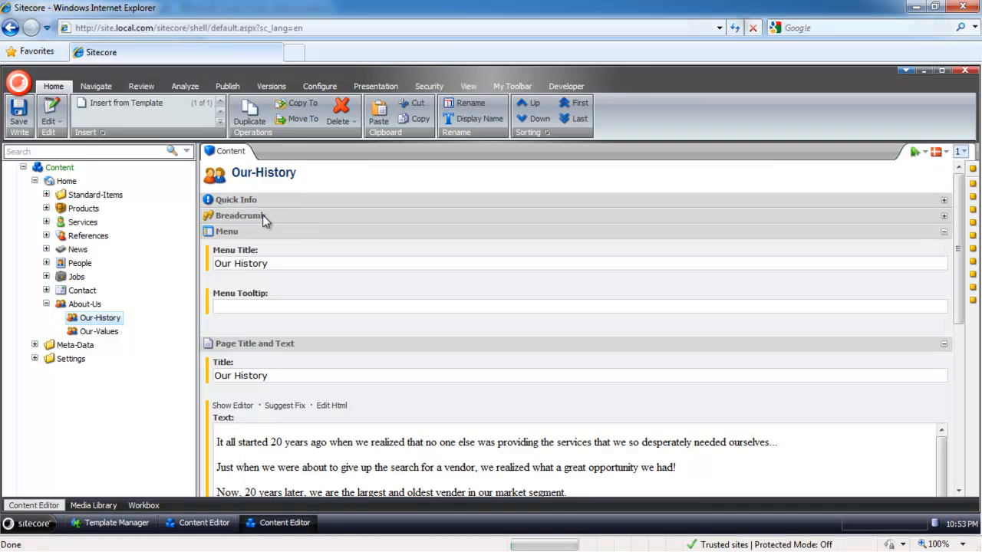
pyautogui.click(239, 215)
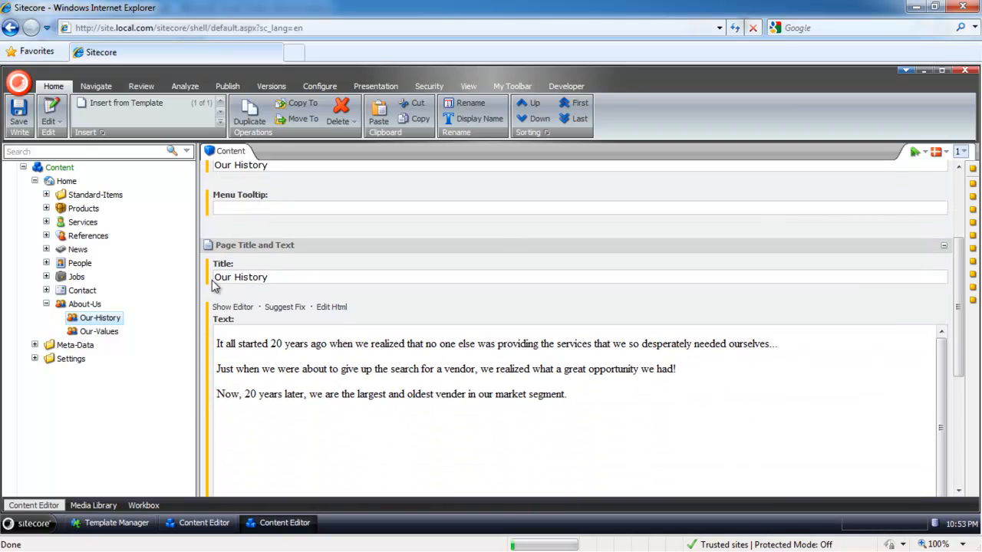
pyautogui.scroll(-3)
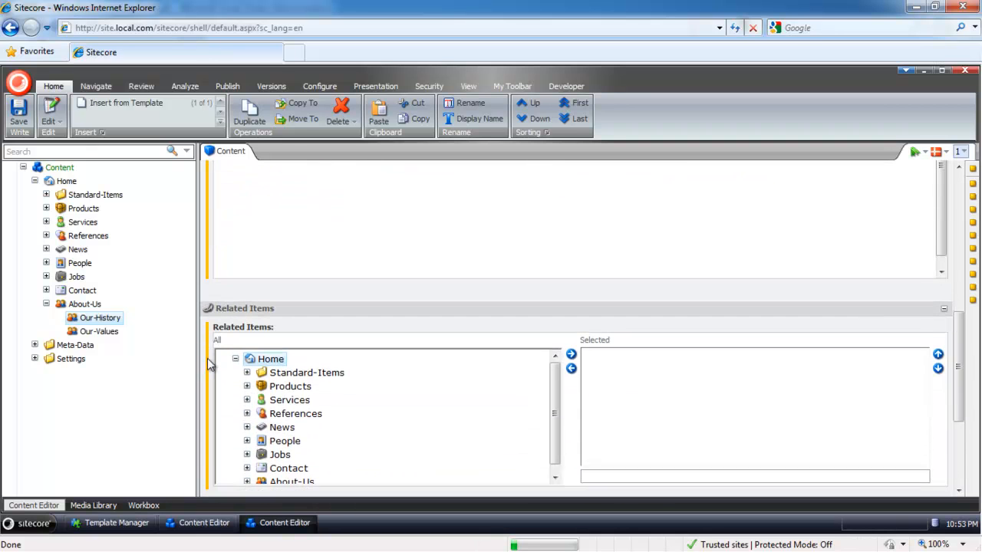
# Set the Danish title to 'Our History - danish' and save the version
pyautogui.click(100, 318)
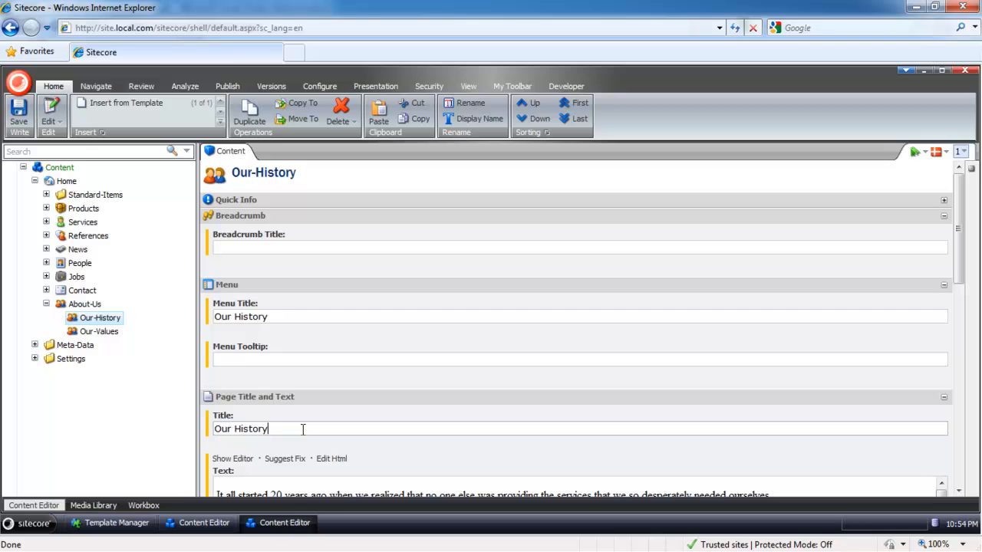
pyautogui.write('- danish')
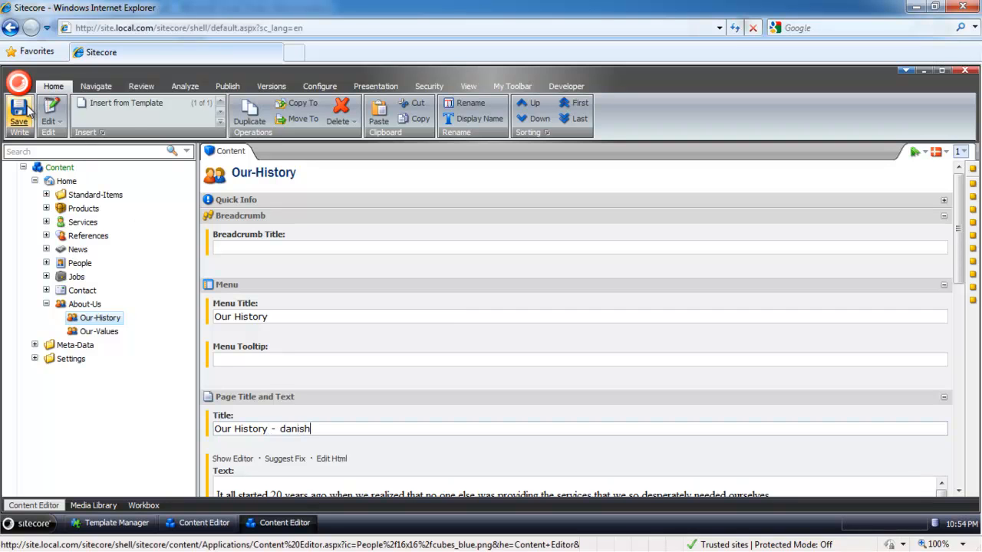
pyautogui.click(19, 113)
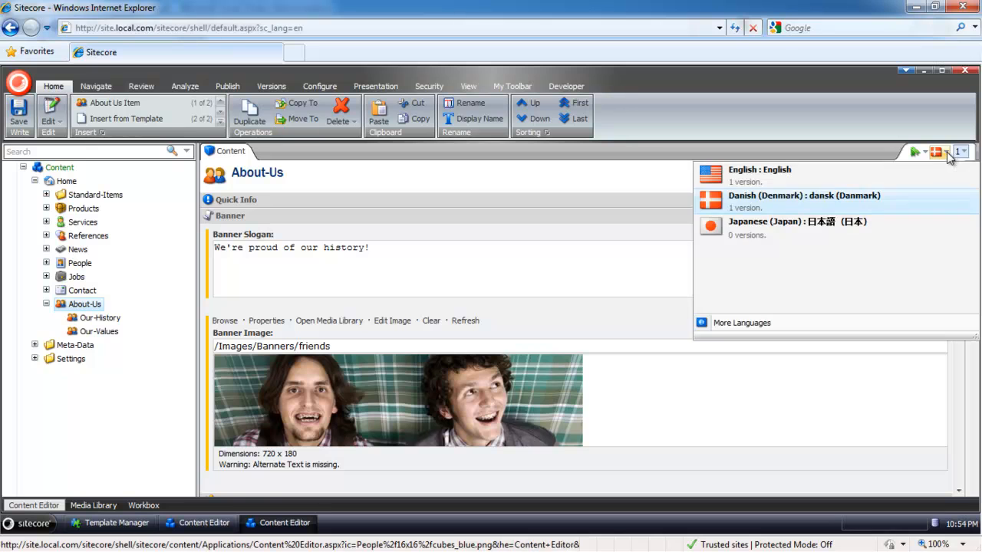
# Add a Japanese version of the About-Us item, keeping the friends banner
pyautogui.click(798, 227)
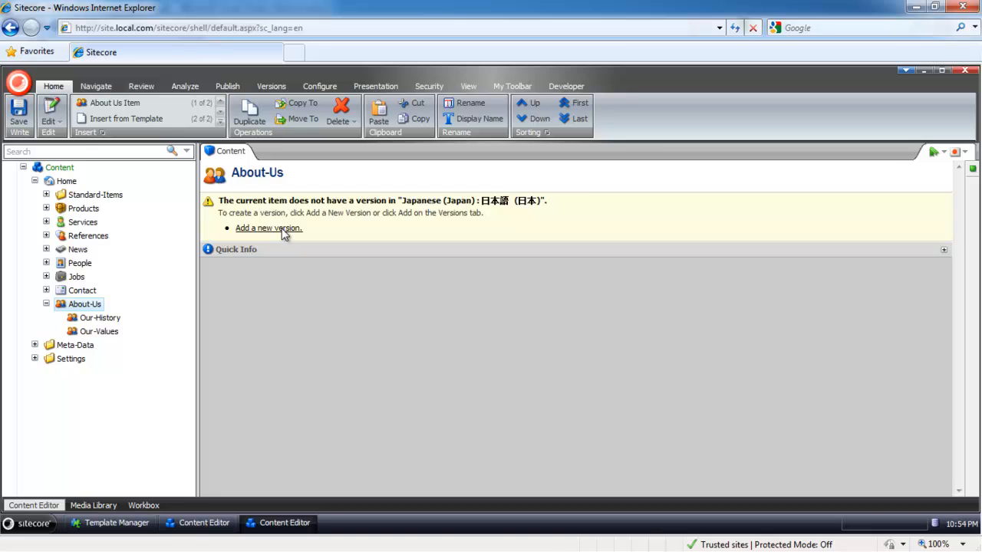
pyautogui.click(267, 227)
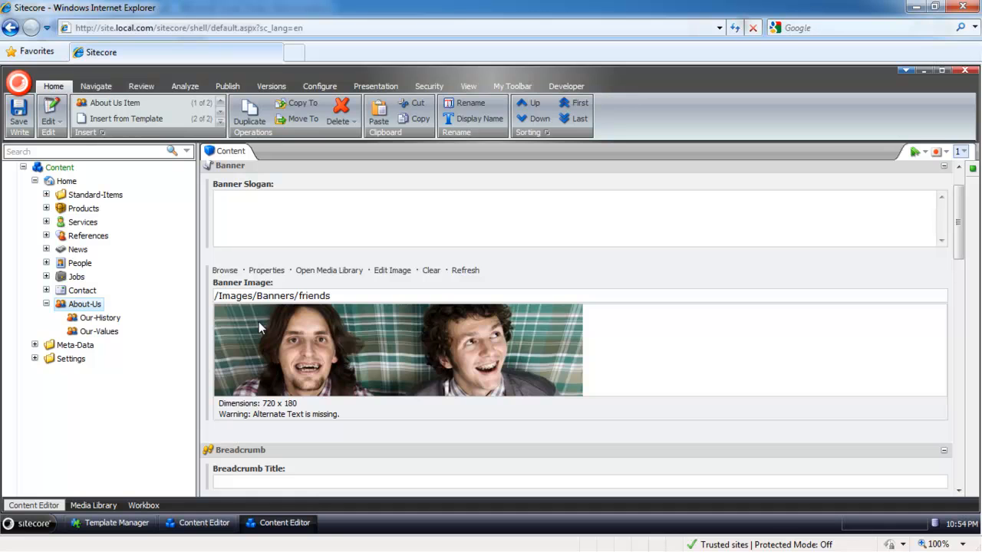
pyautogui.moveTo(269, 325)
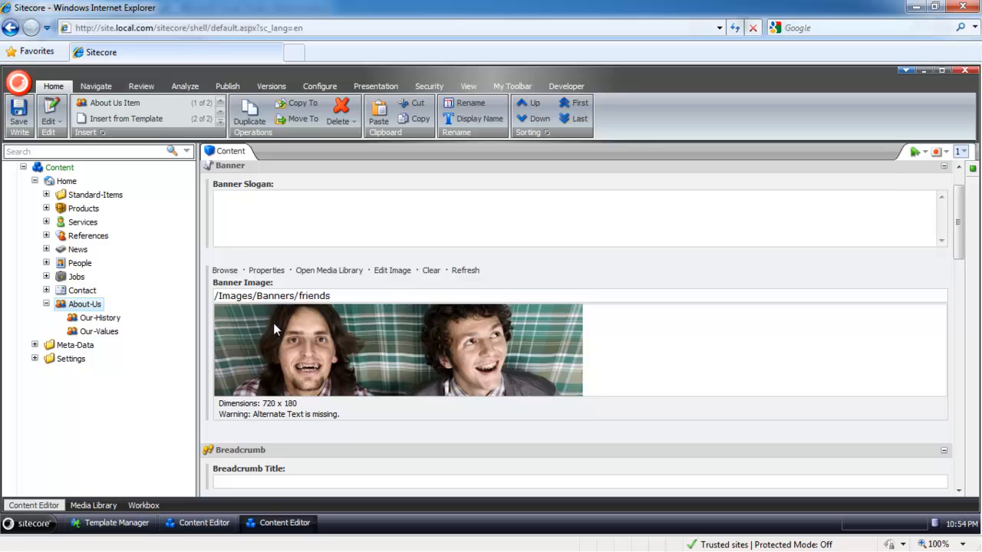
pyautogui.scroll(-3)
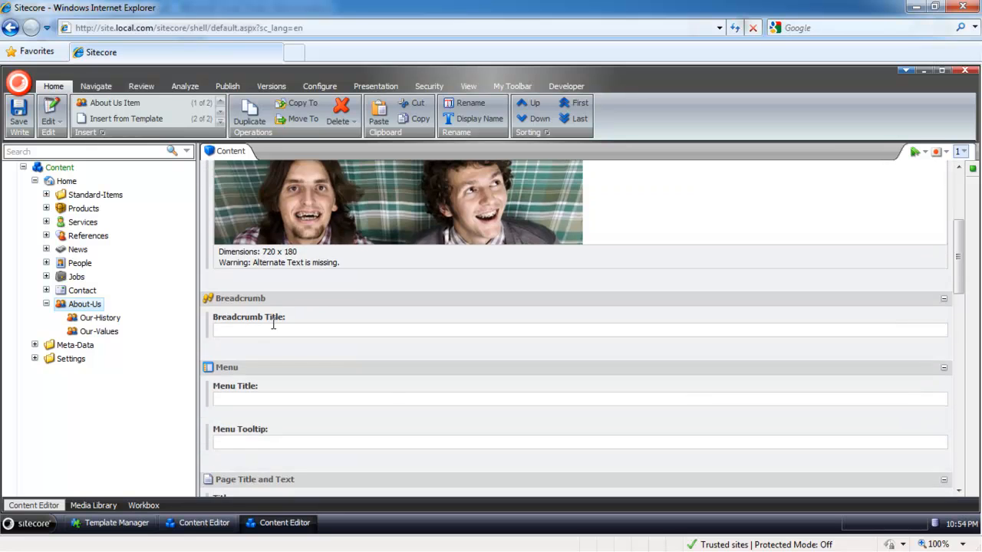
pyautogui.scroll(-3)
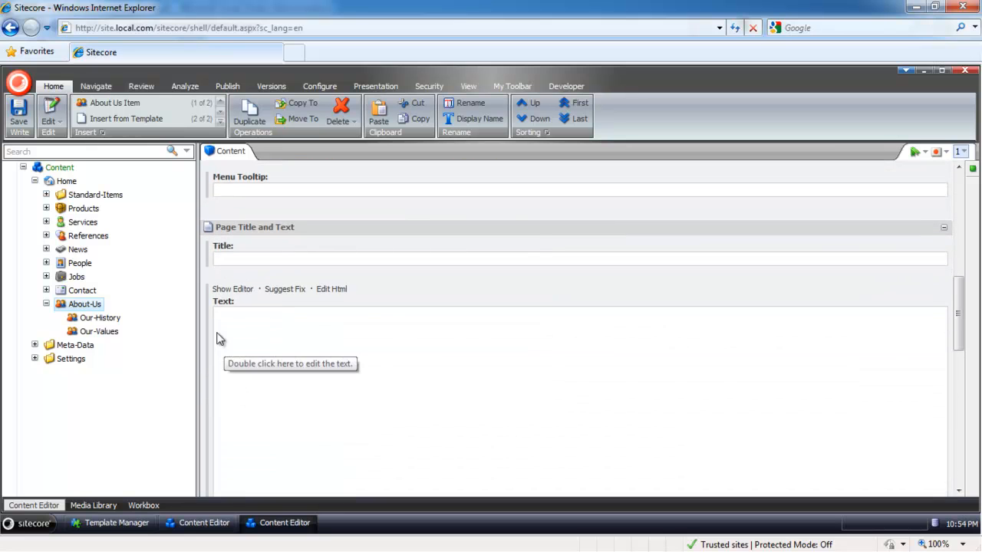
pyautogui.scroll(-3)
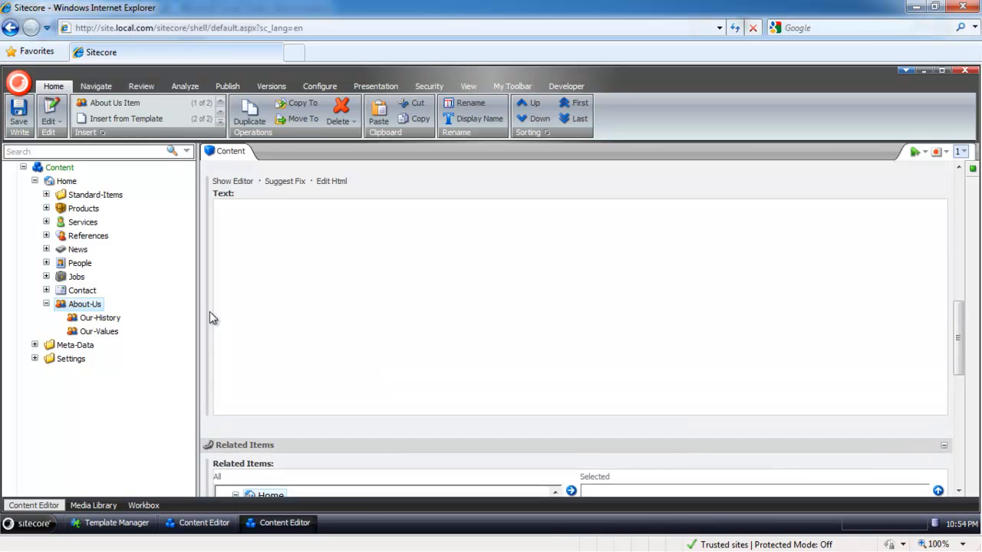
# Set the Japanese page title to について
pyautogui.scroll(-3)
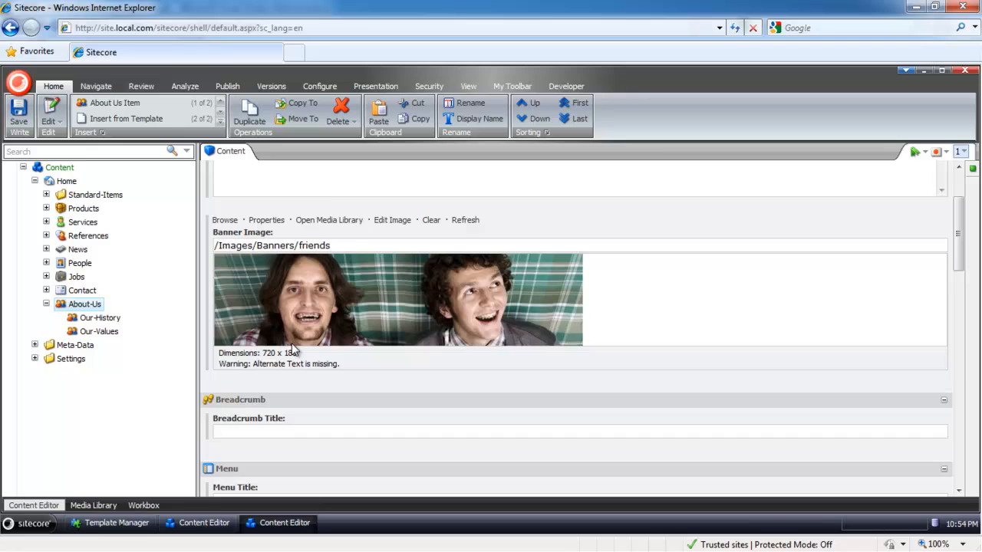
pyautogui.scroll(-3)
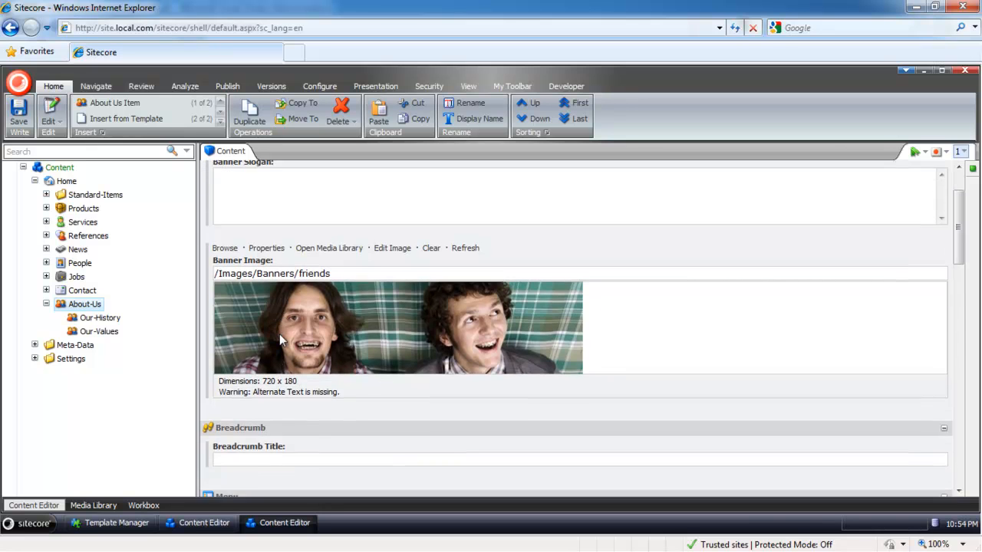
pyautogui.scroll(-3)
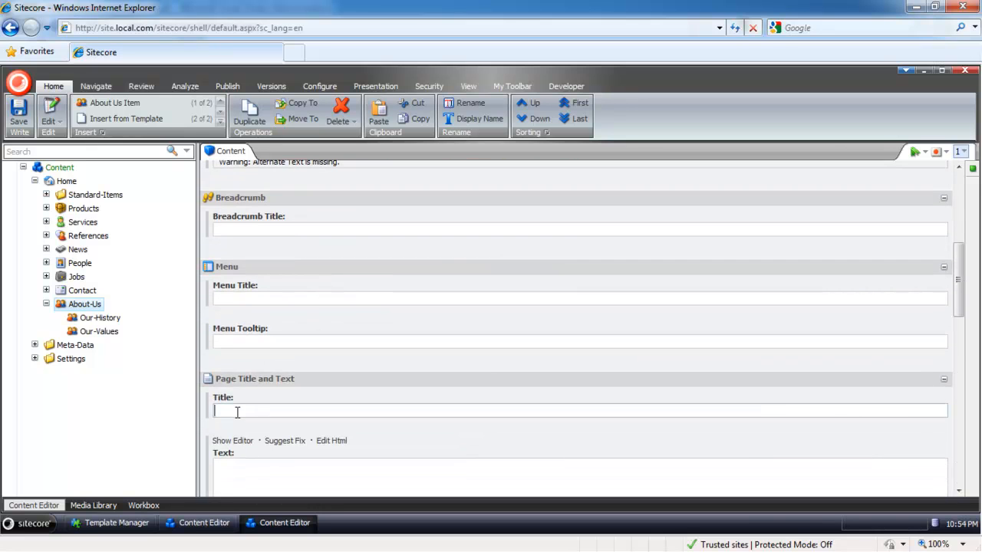
pyautogui.write('について')
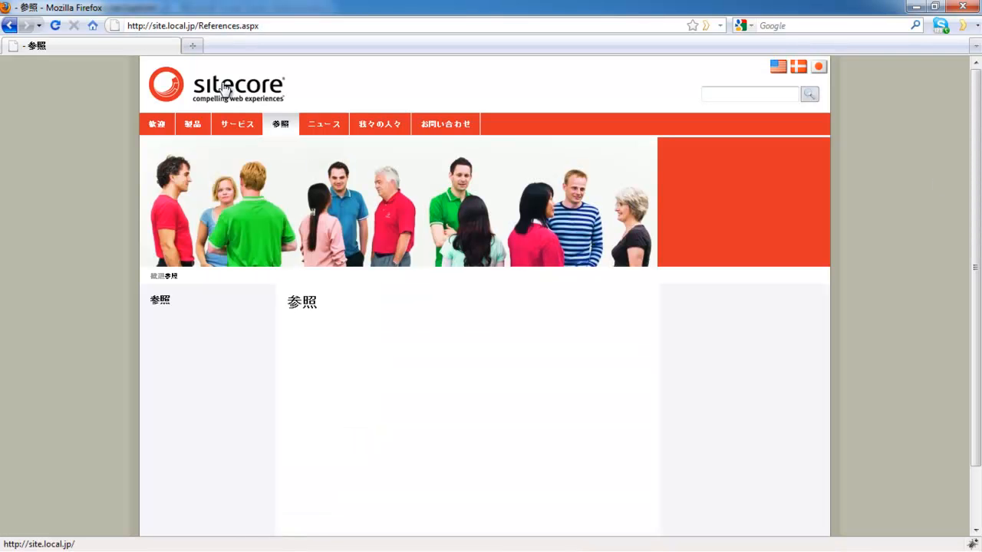
# Load About-Us.aspx on the Japanese site, showing について with the friends banner
pyautogui.click(55, 24)
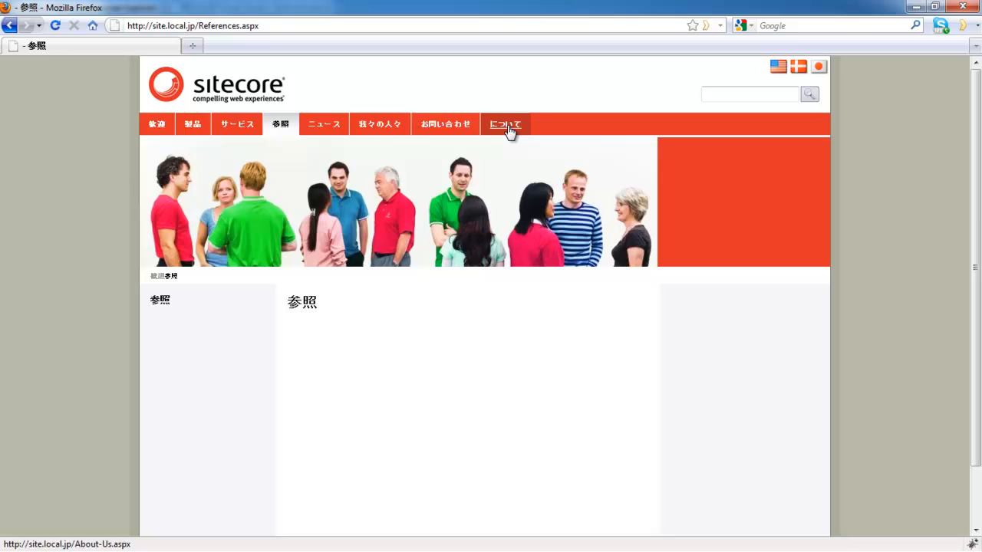
pyautogui.click(505, 122)
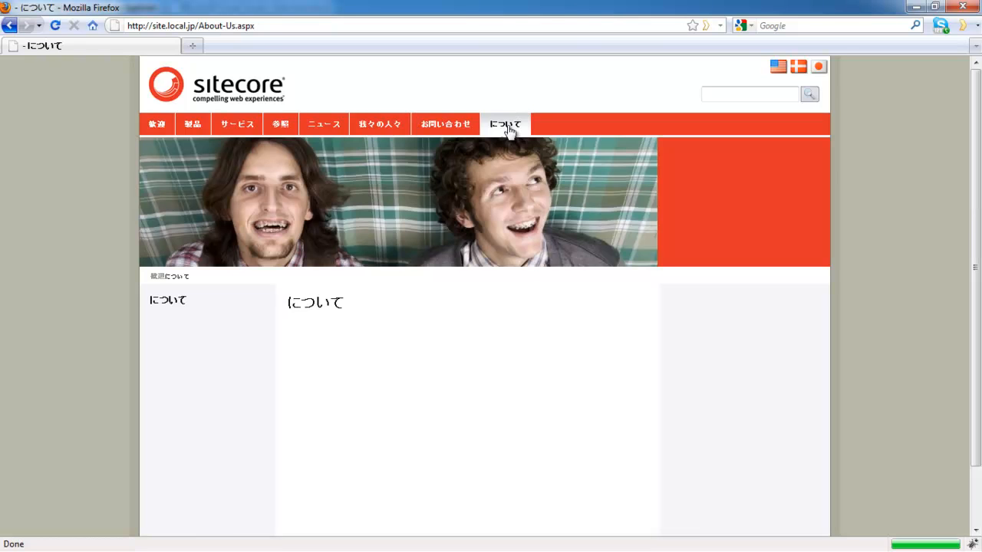
pyautogui.moveTo(468, 239)
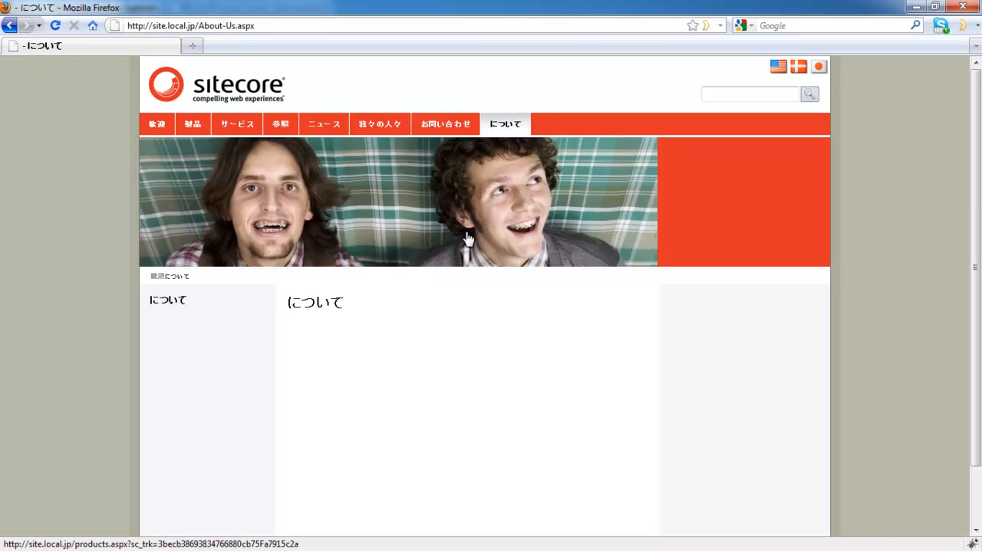
pyautogui.click(192, 24)
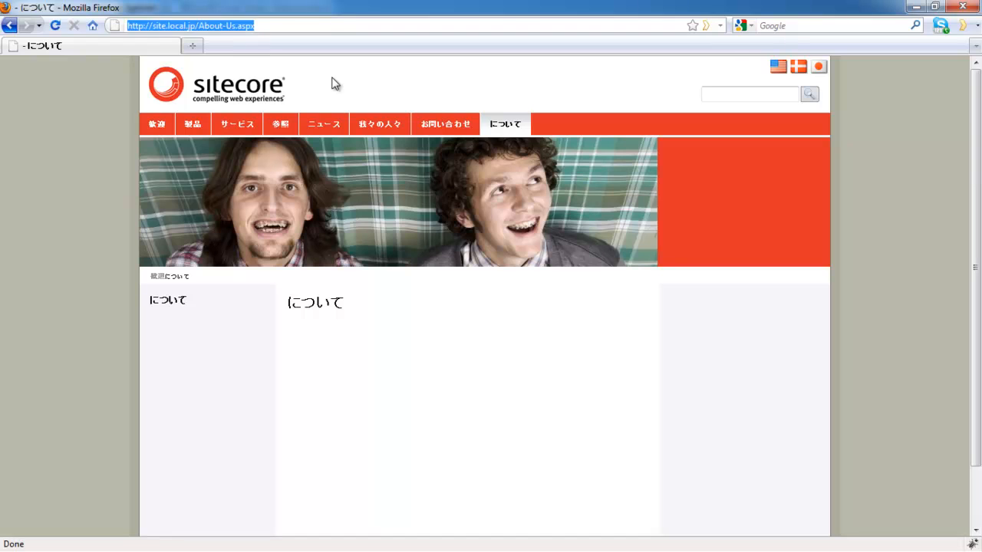
pyautogui.moveTo(282, 253)
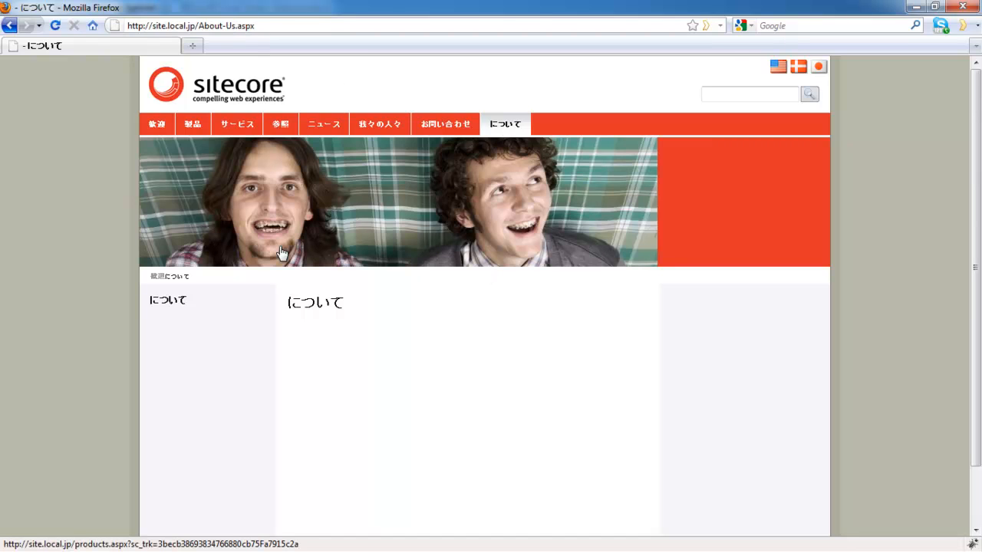
pyautogui.moveTo(414, 253)
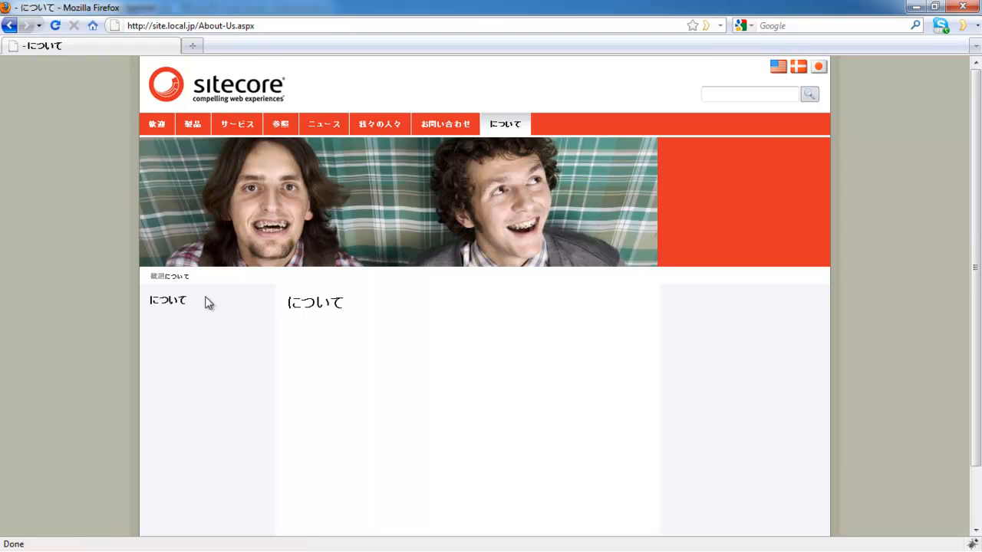
pyautogui.moveTo(342, 350)
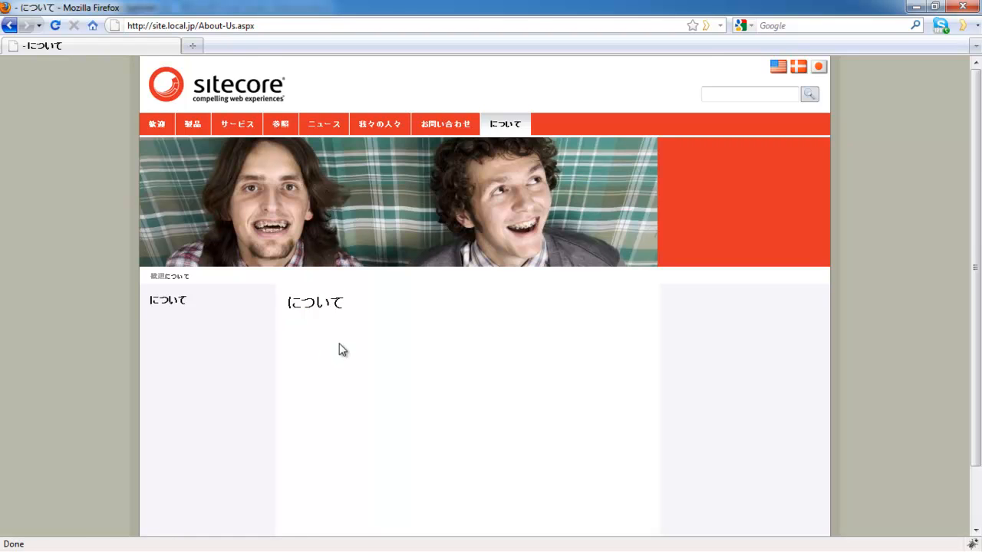